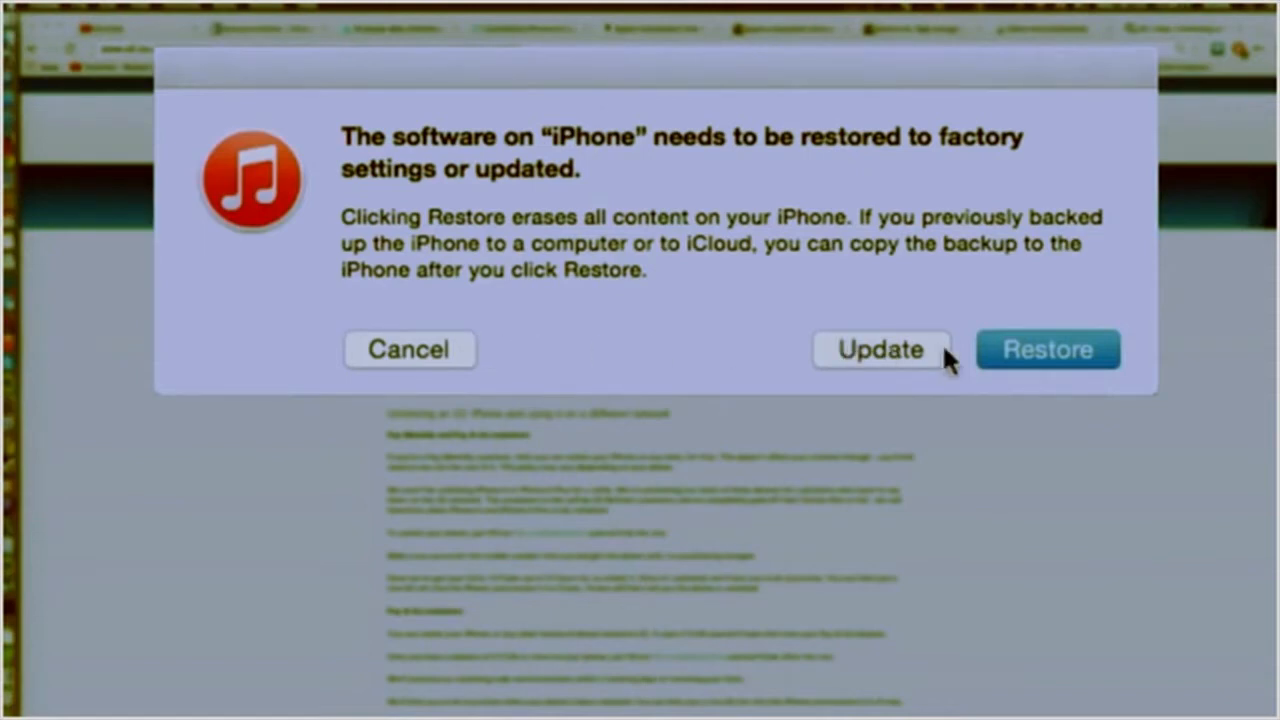
{"action": "mouse_move", "coordinate": [965, 355]}
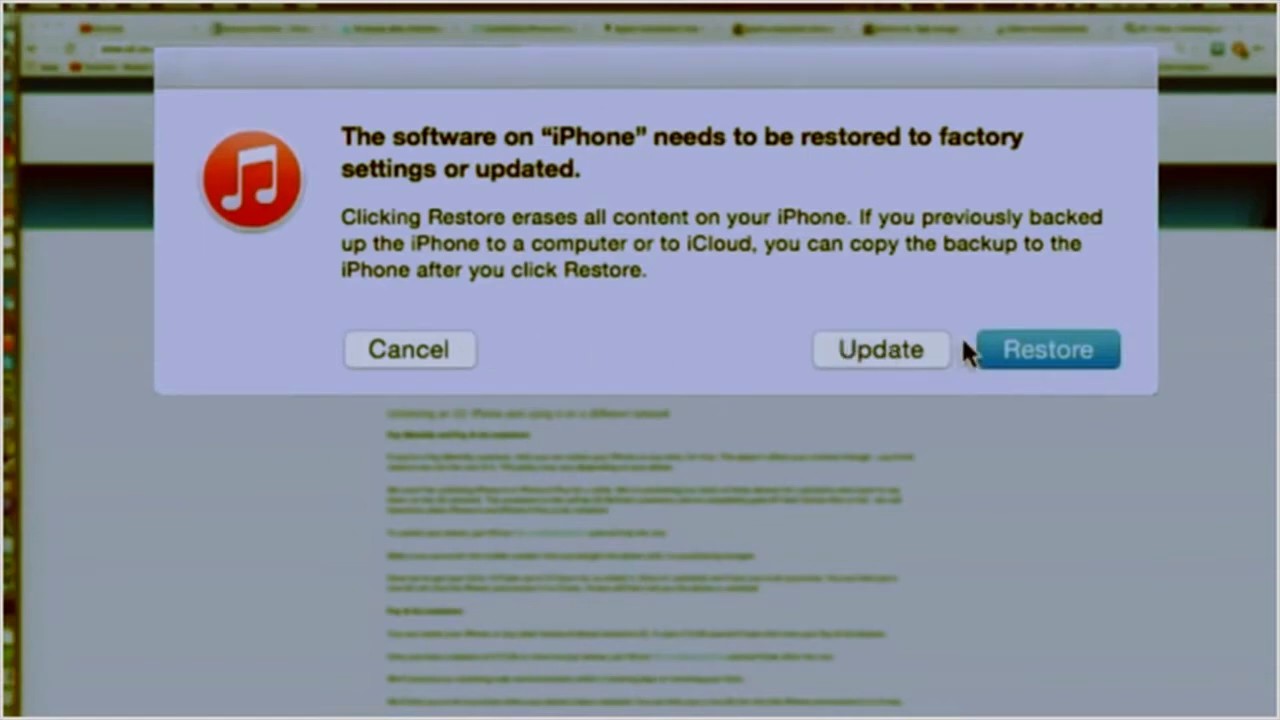
Choose Restore for the iPhone 5c, then confirm with Restore and Update to erase it.
{"action": "left_click", "coordinate": [1047, 349]}
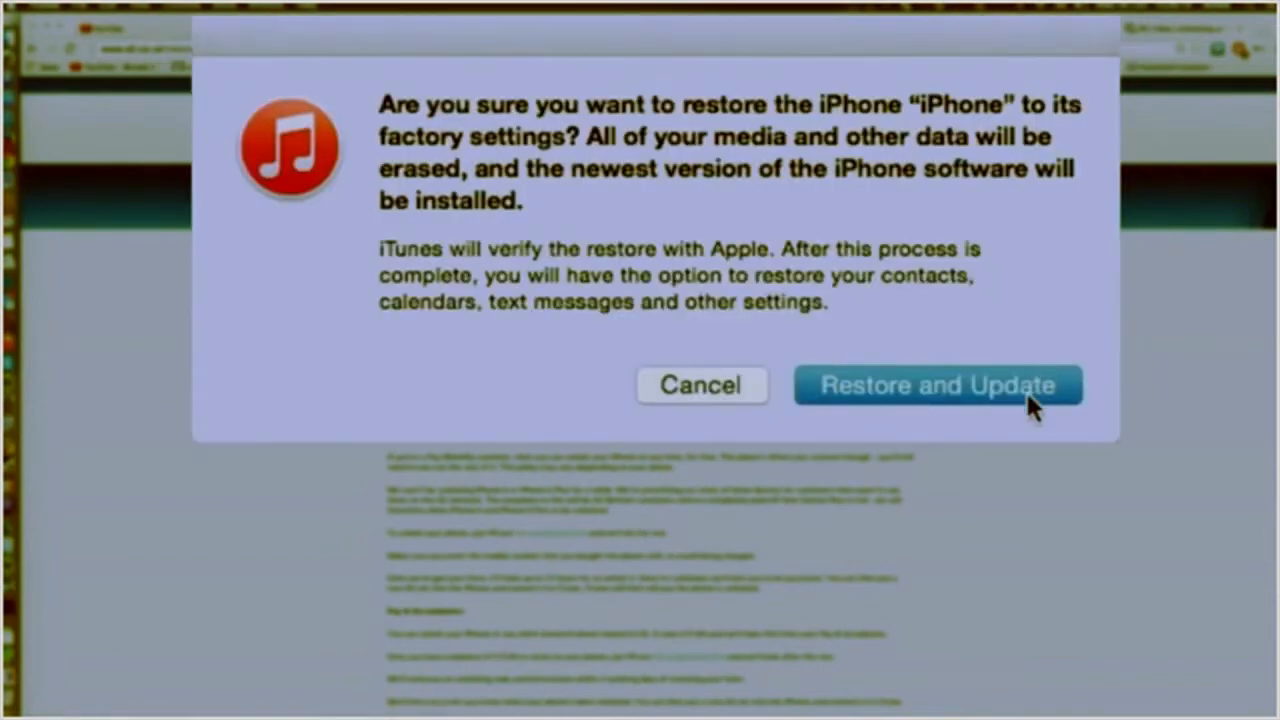
{"action": "left_click", "coordinate": [938, 385]}
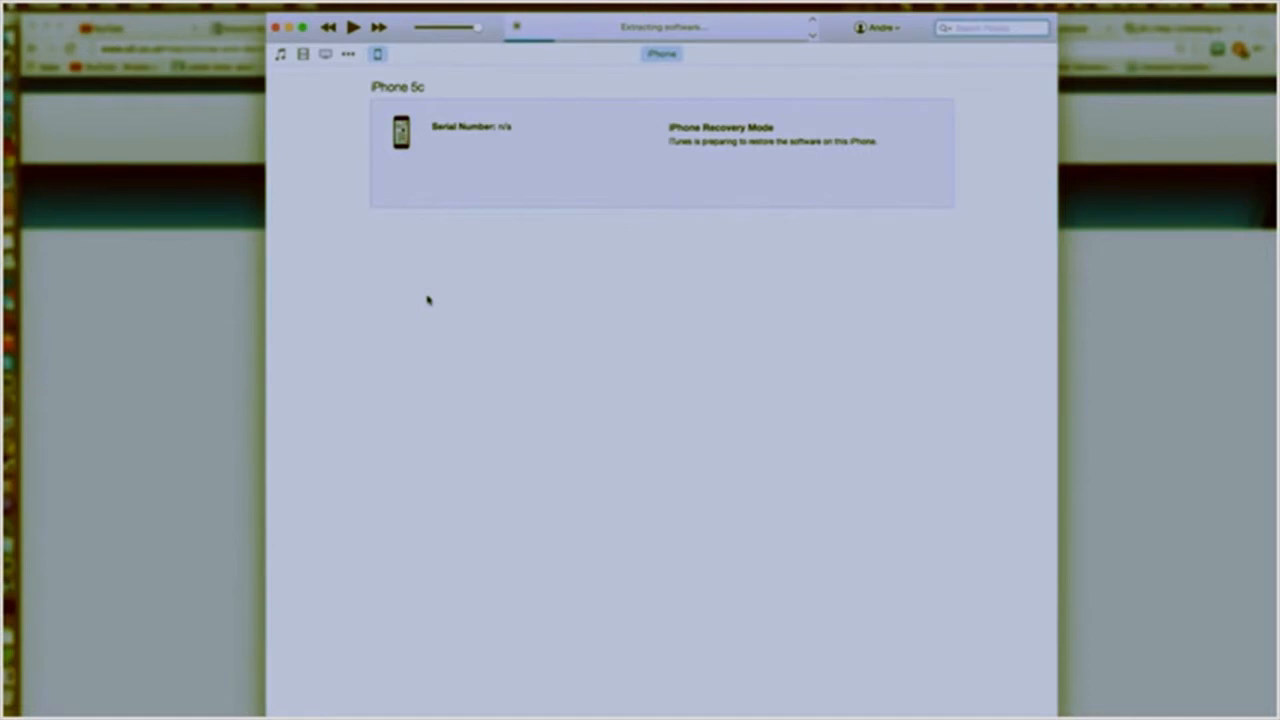